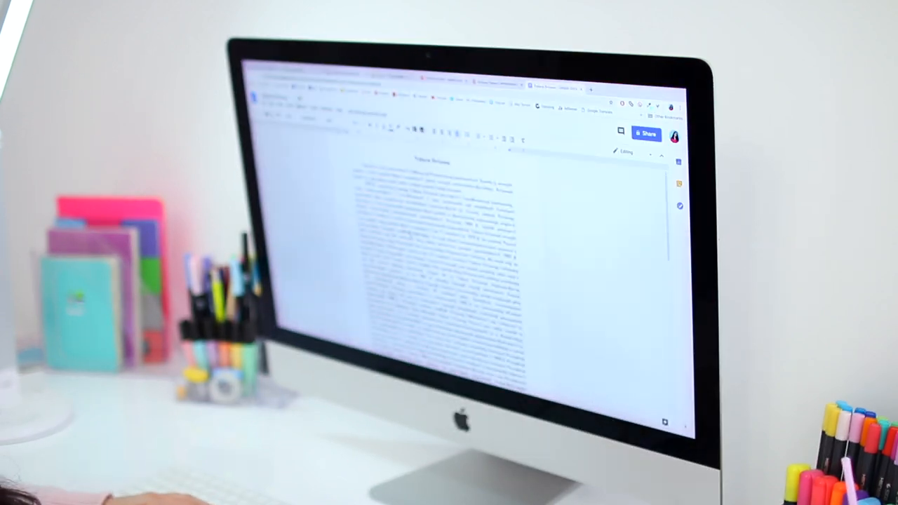
scroll("down", 3)
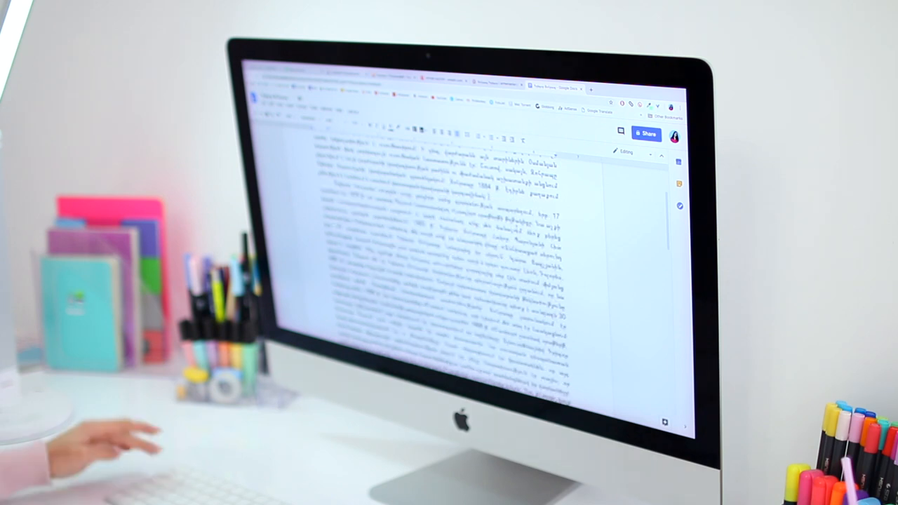
scroll("down", 3)
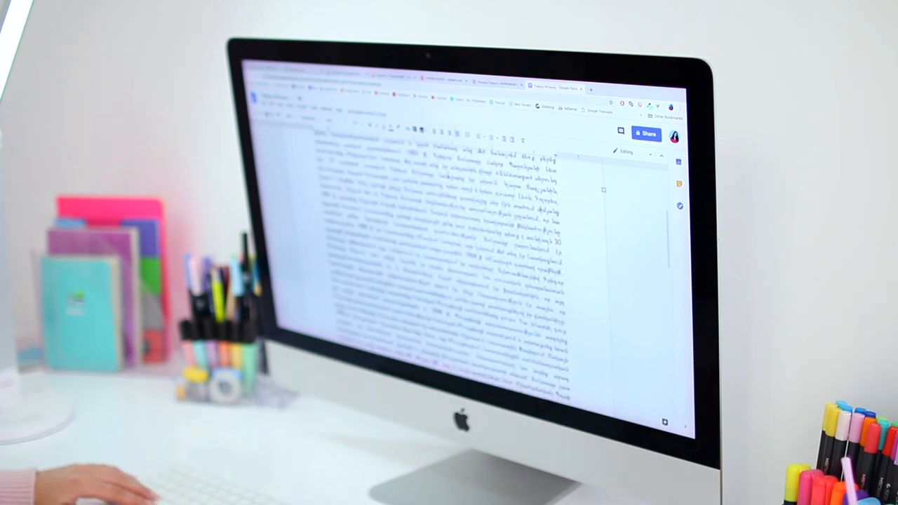